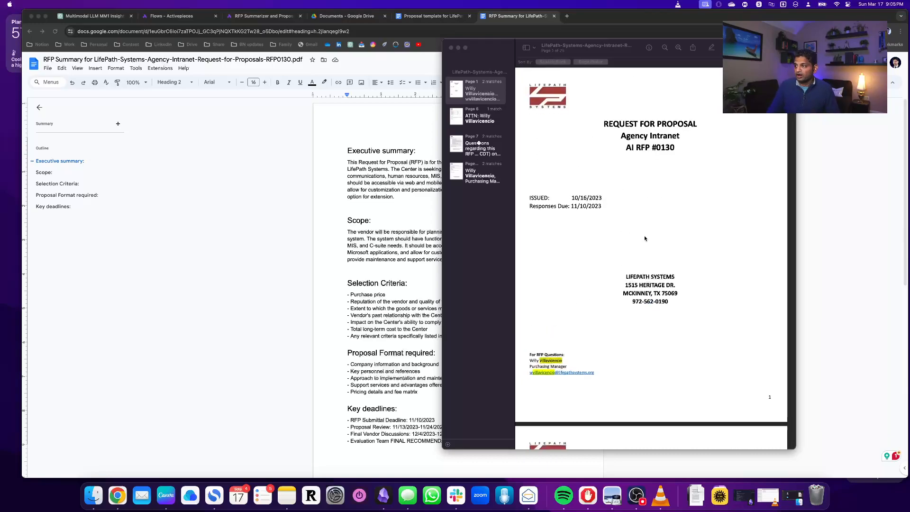
# Scroll through the original LifePath RFP PDF before closing it for the summary doc.
pyautogui.scroll(-3)
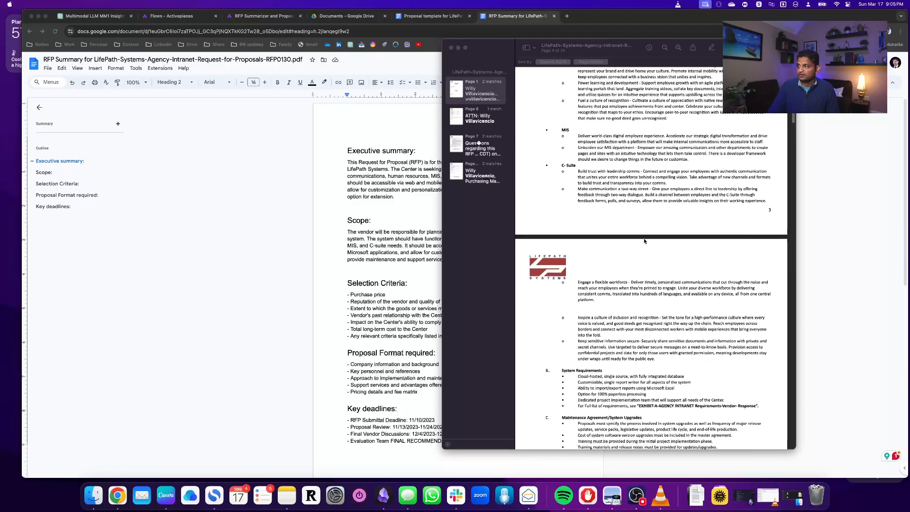
pyautogui.scroll(-3)
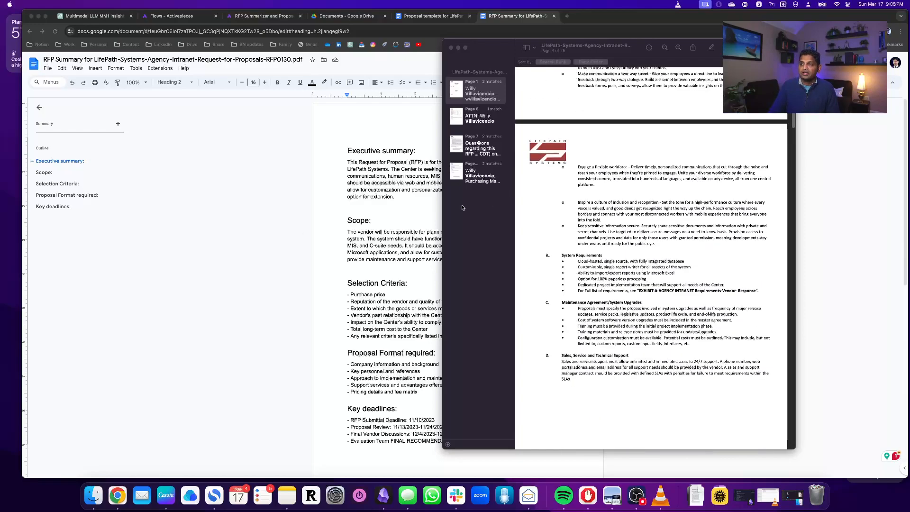
pyautogui.moveTo(417, 211)
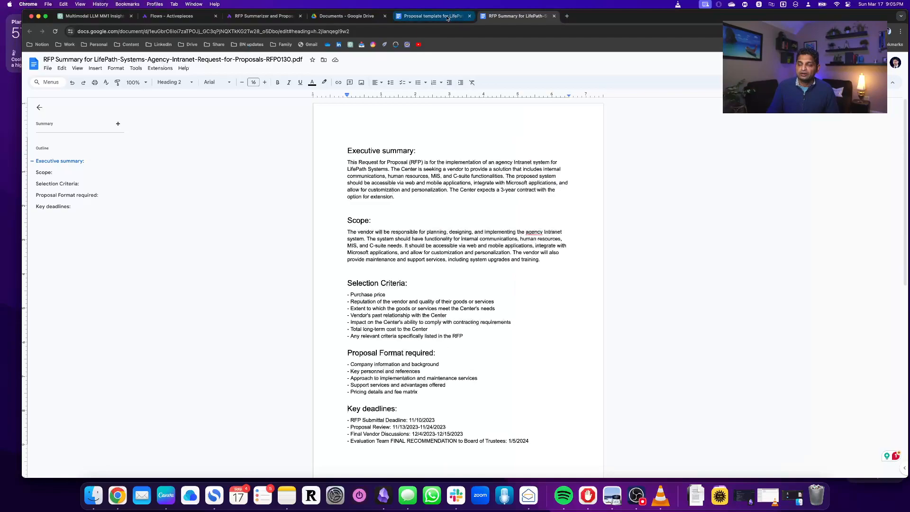
# Review the generated proposal template document's cover letter and contents.
pyautogui.click(432, 15)
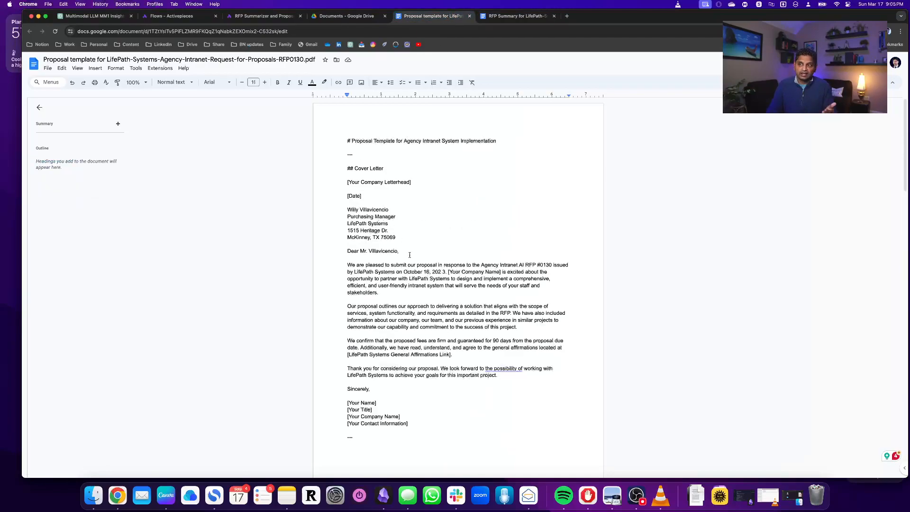
pyautogui.scroll(-3)
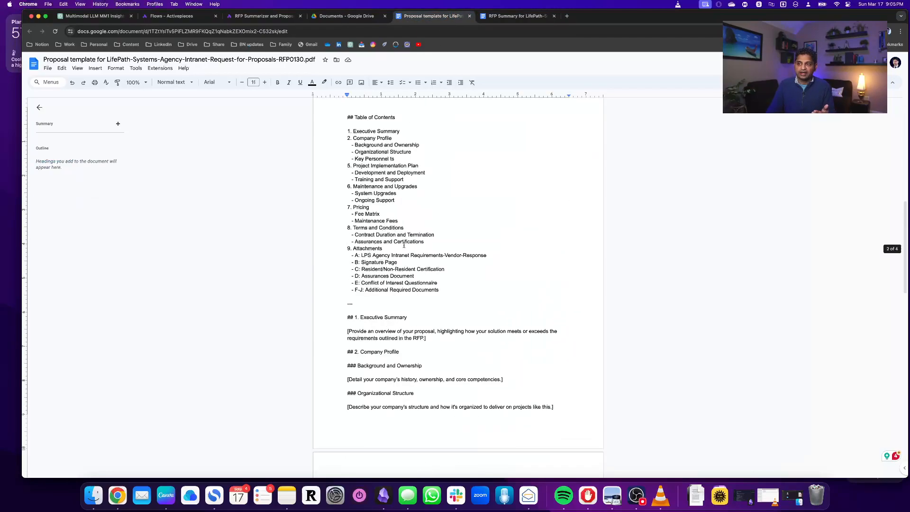
pyautogui.scroll(-3)
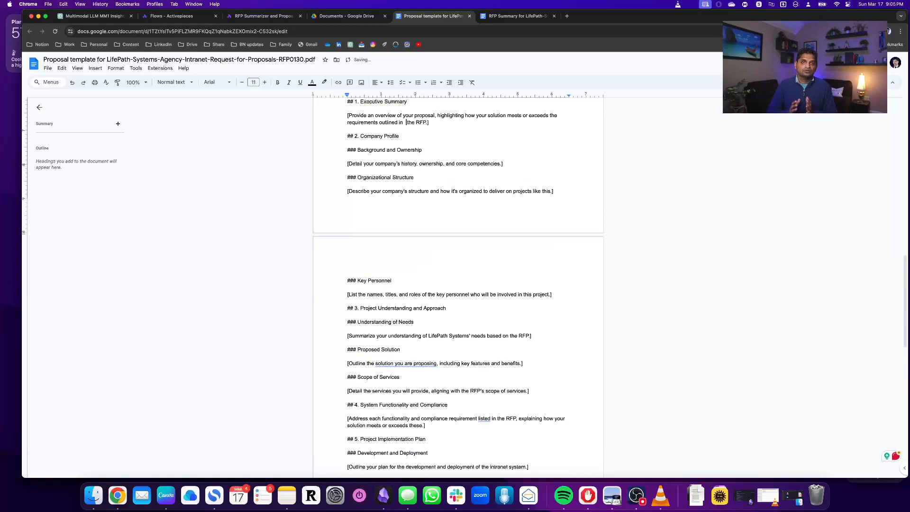
# Check the Drive folder holding the uploaded RFP, ending on the RFP Summarizer flow.
pyautogui.click(262, 15)
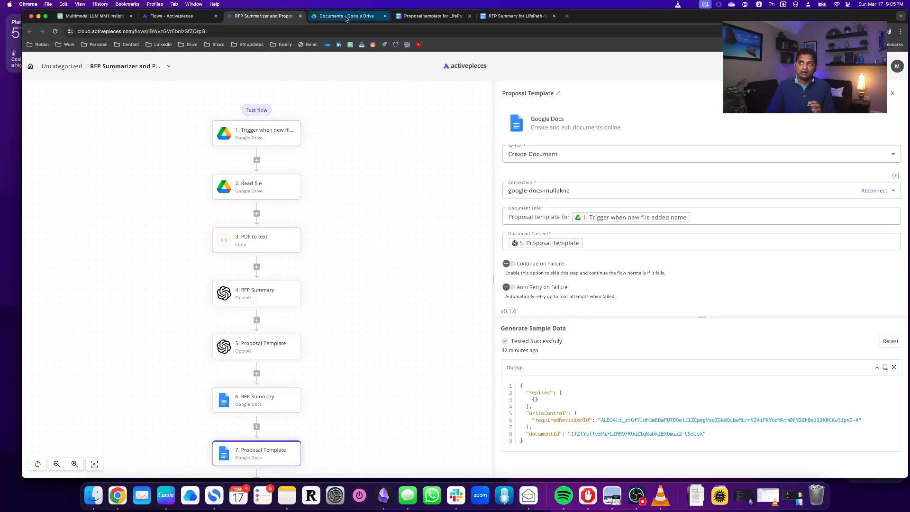
pyautogui.click(345, 15)
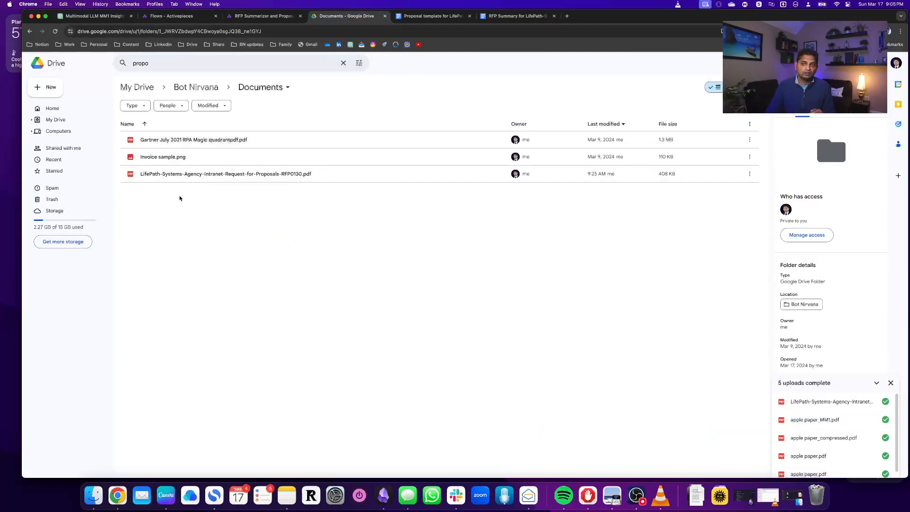
pyautogui.moveTo(185, 176)
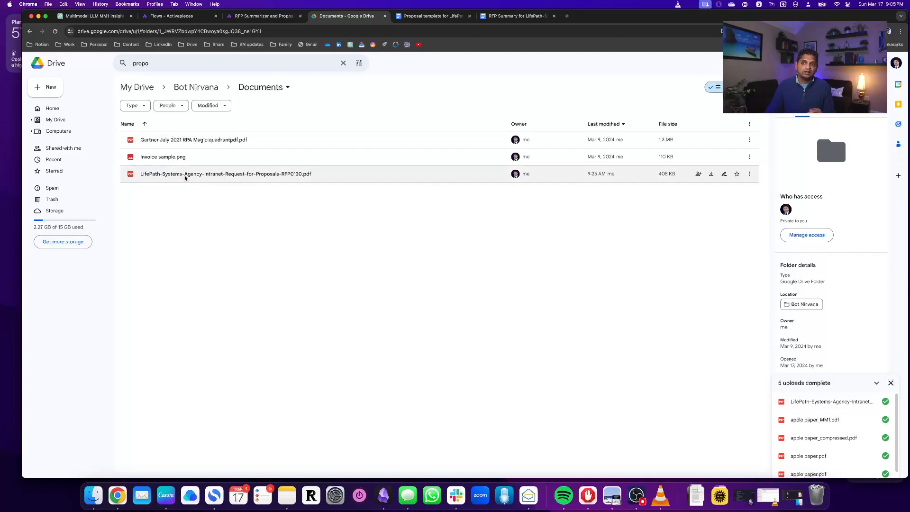
pyautogui.click(263, 16)
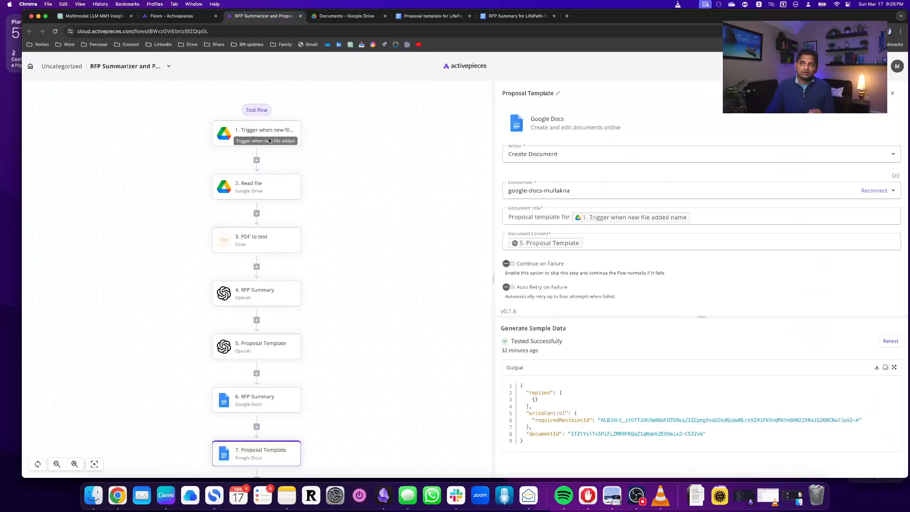
# Review the new-file trigger, Read file and PDF to text code steps in the flow canvas.
pyautogui.click(256, 132)
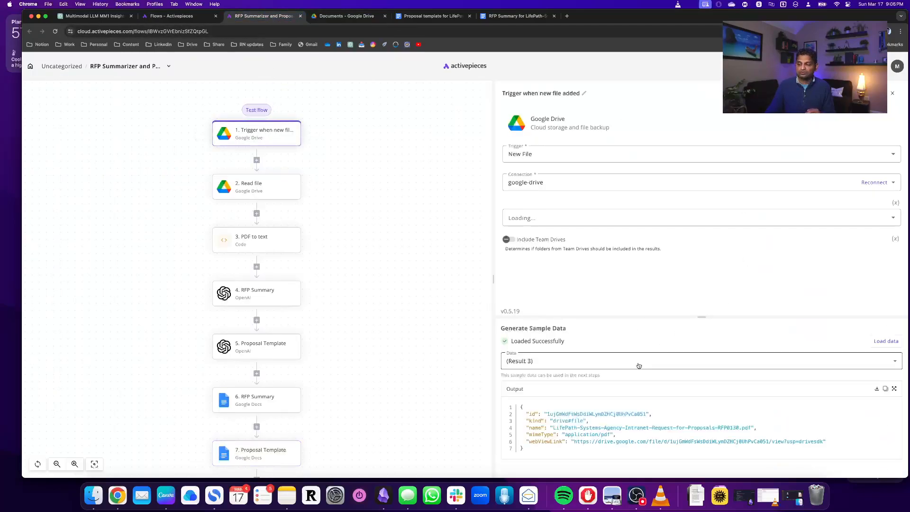
pyautogui.click(256, 187)
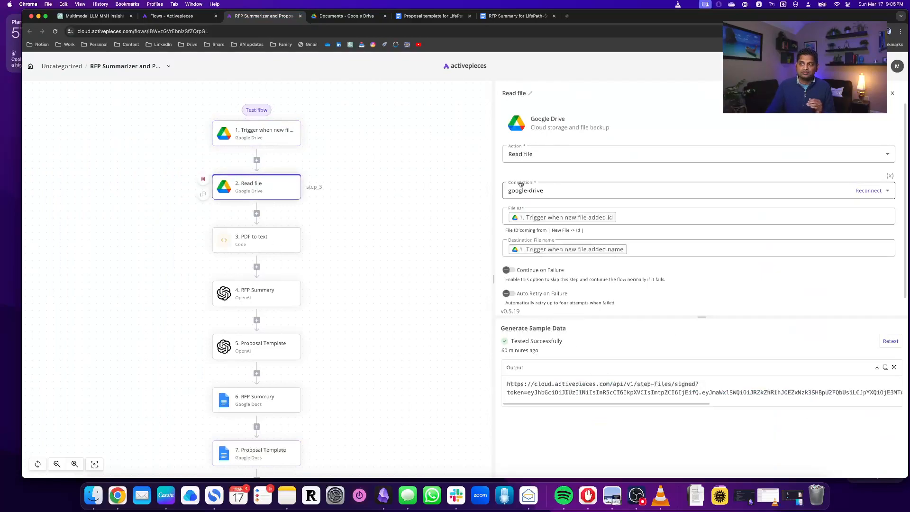
pyautogui.click(256, 239)
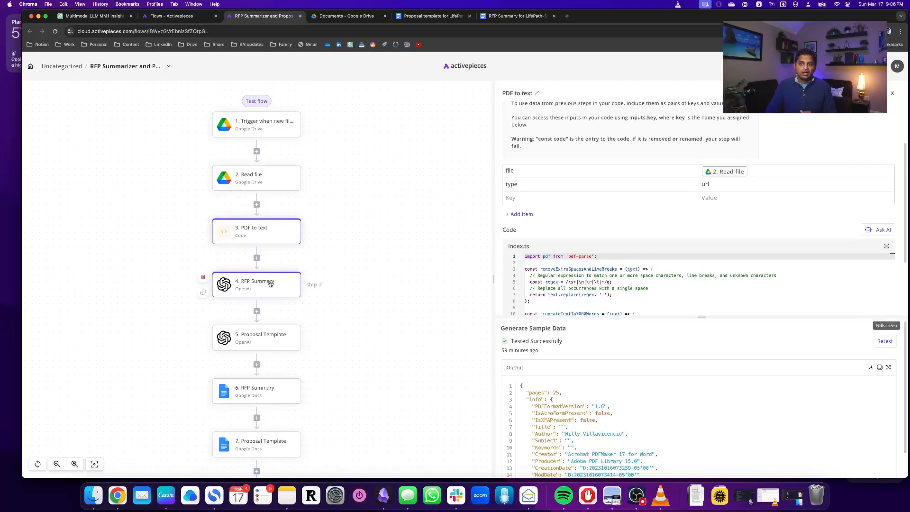
# Inspect the RFP Summary step's GPT-3.5-turbo-16k prompt and its tested summary output.
pyautogui.click(256, 284)
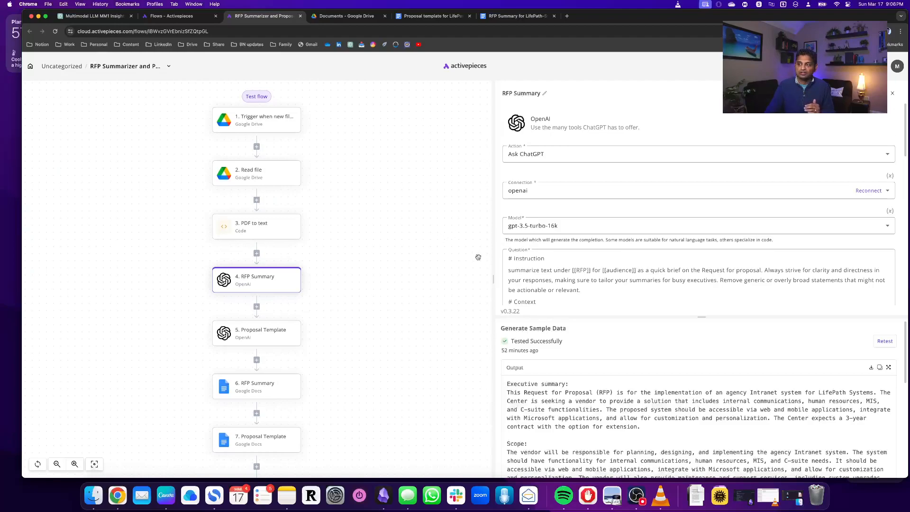
pyautogui.moveTo(595, 247)
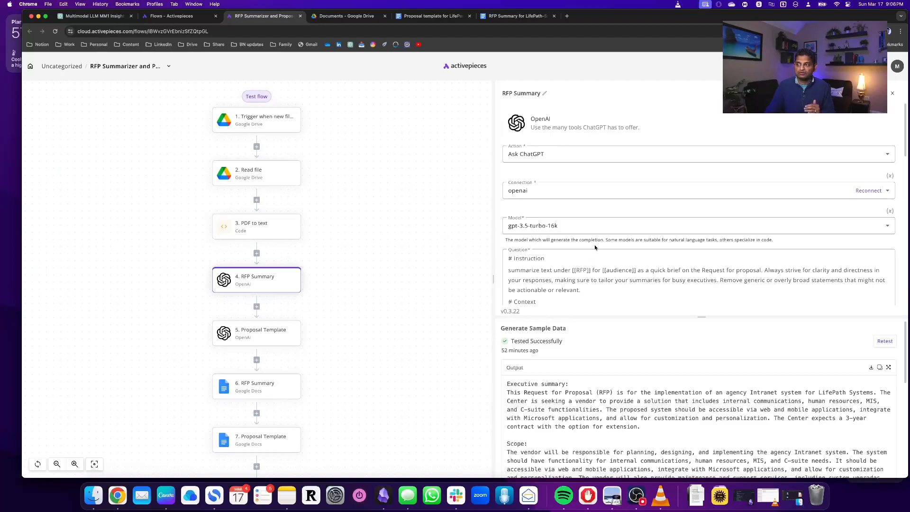
pyautogui.scroll(-3)
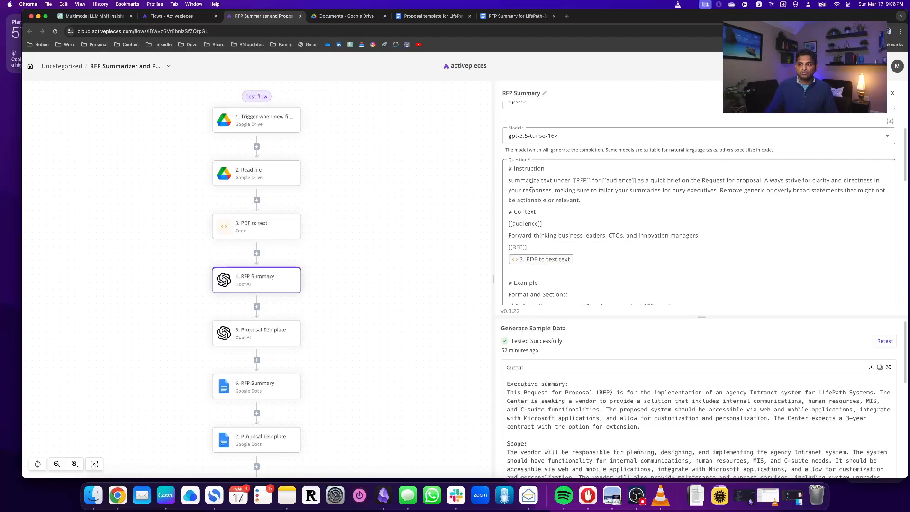
pyautogui.scroll(-3)
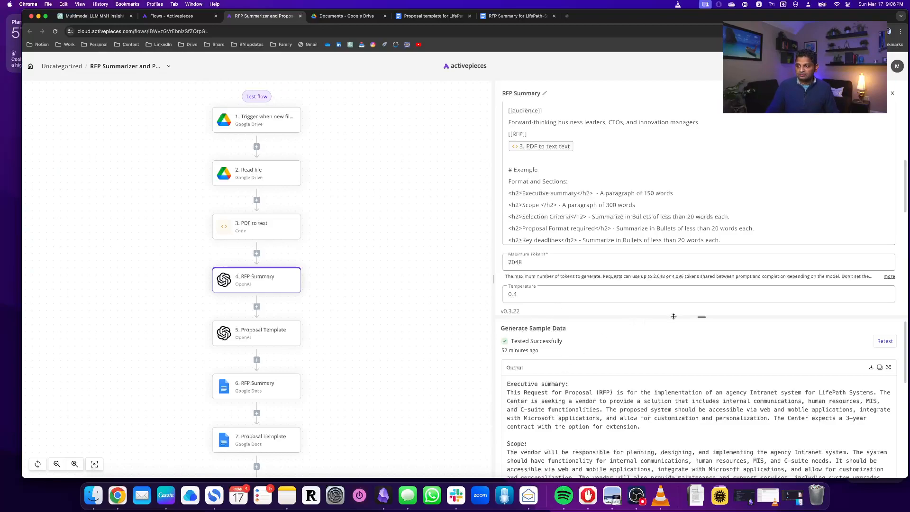
pyautogui.scroll(-3)
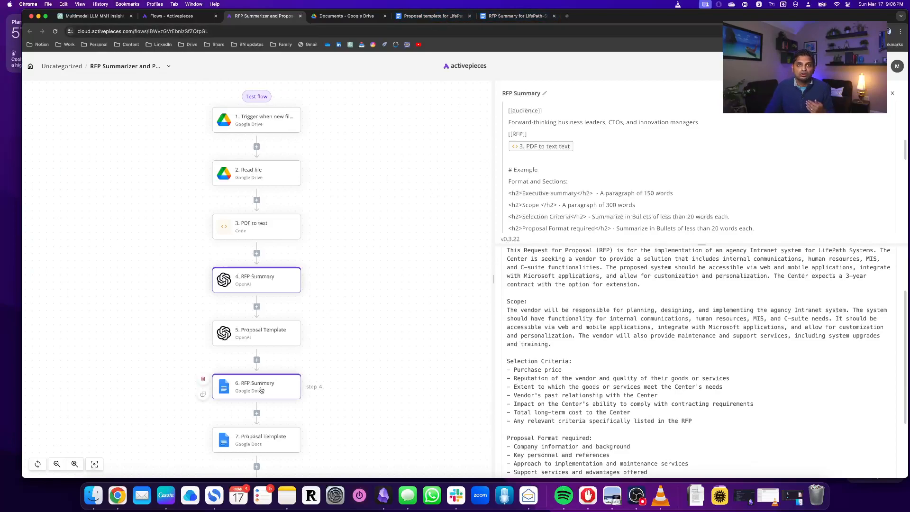
# Switch to the generated RFP summary Google Doc and scroll to its key deadlines.
pyautogui.click(512, 15)
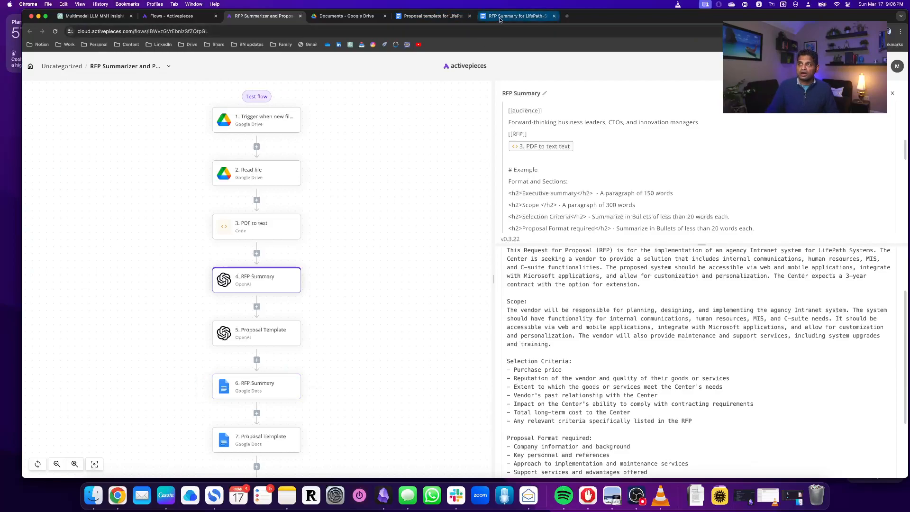
pyautogui.click(517, 15)
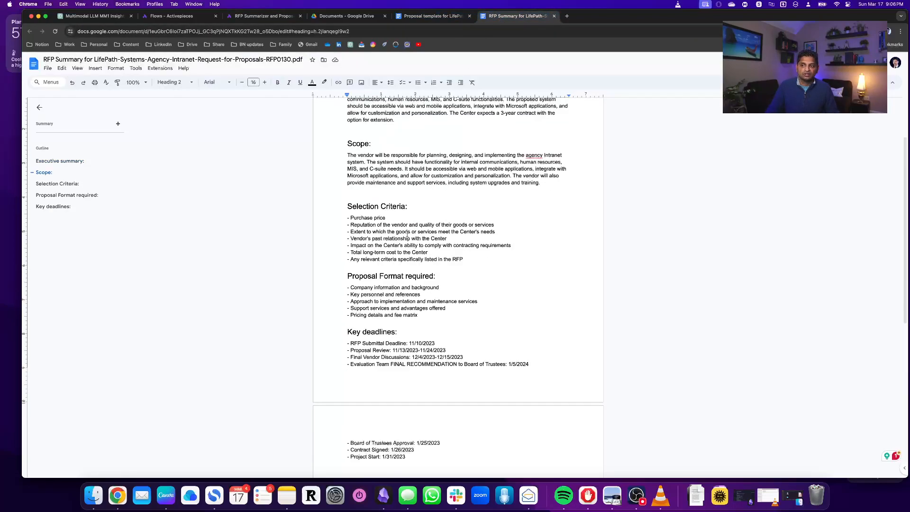
pyautogui.scroll(-3)
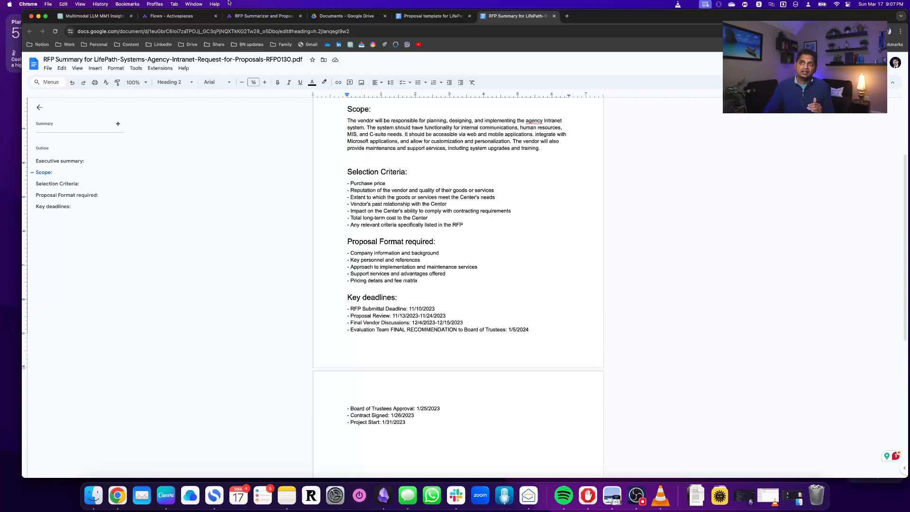
# Inspect the Proposal Template ChatGPT step's output, then show the generated proposal template doc.
pyautogui.click(262, 15)
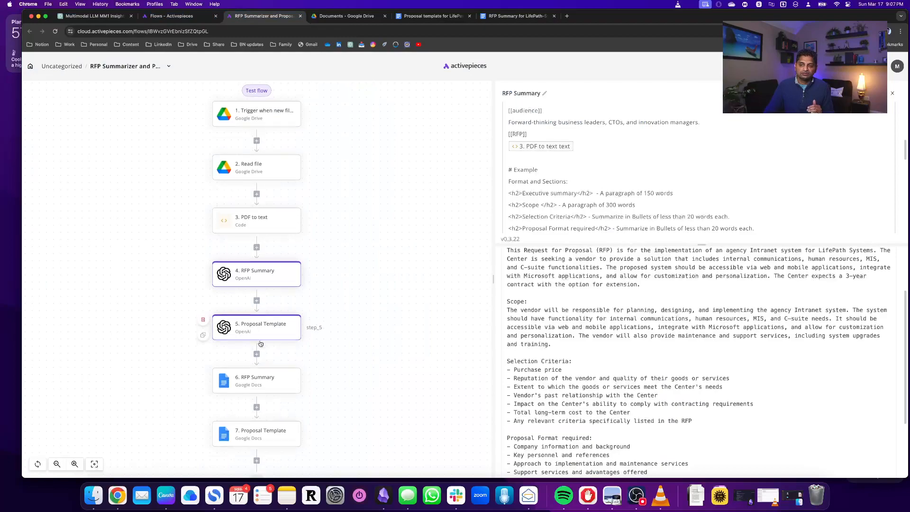
pyautogui.click(256, 327)
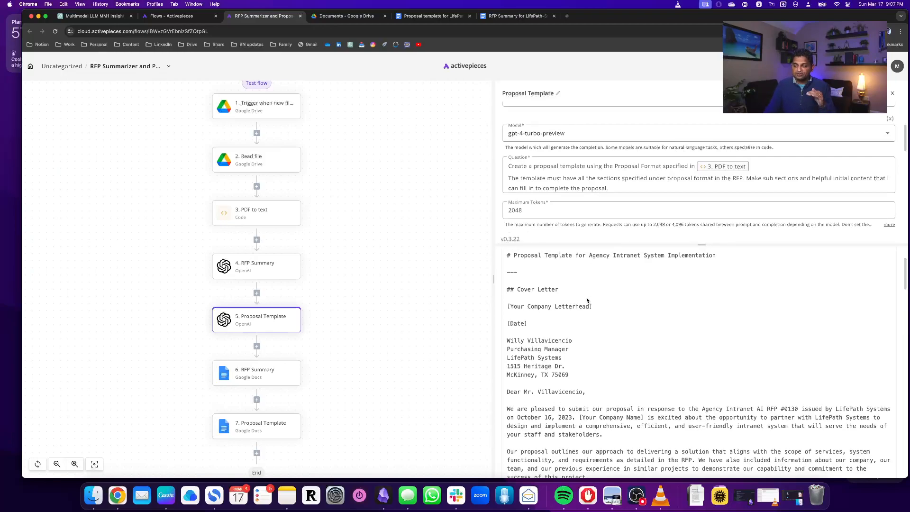
pyautogui.scroll(-3)
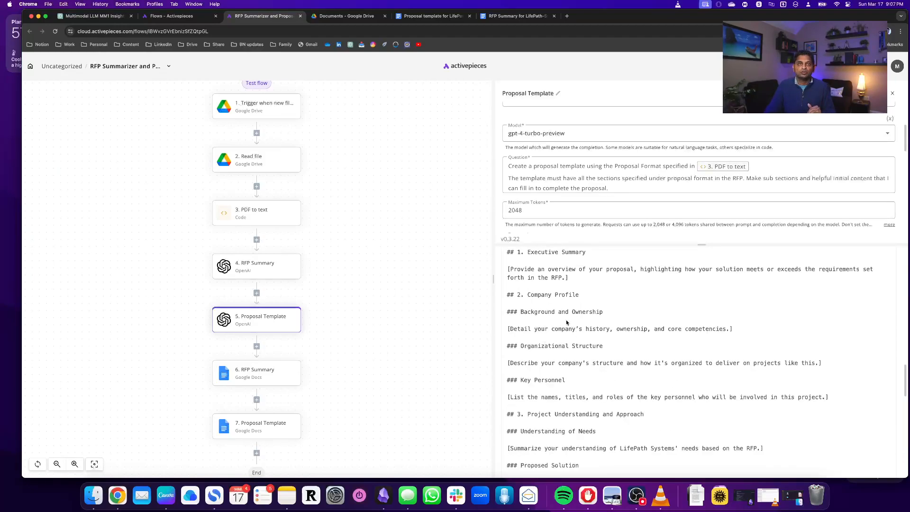
pyautogui.click(430, 15)
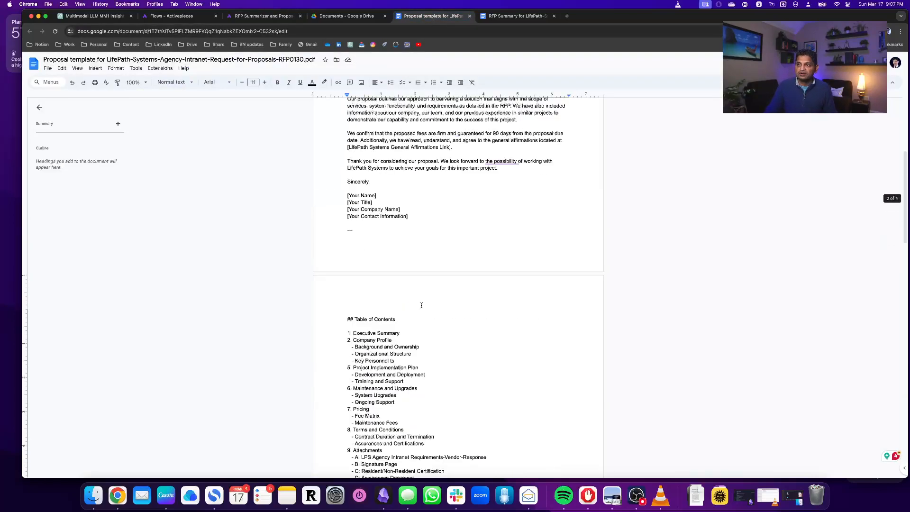
pyautogui.scroll(-3)
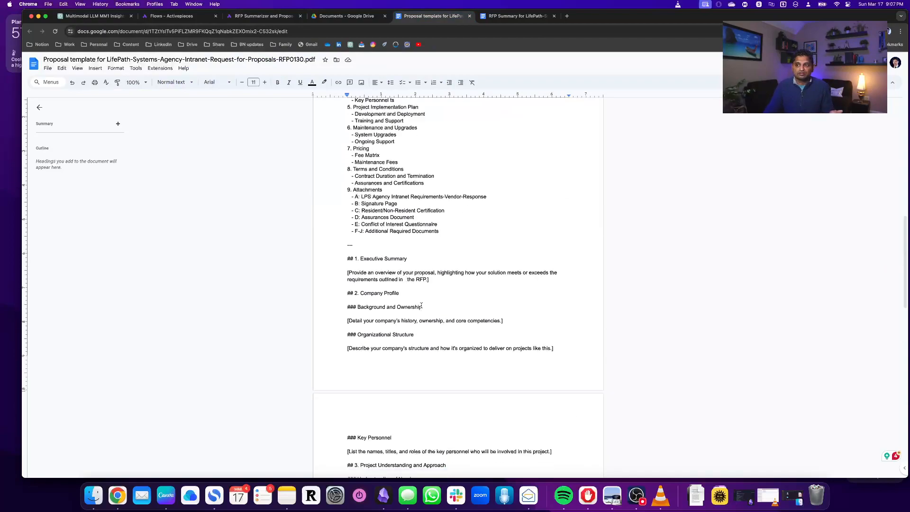
pyautogui.scroll(-3)
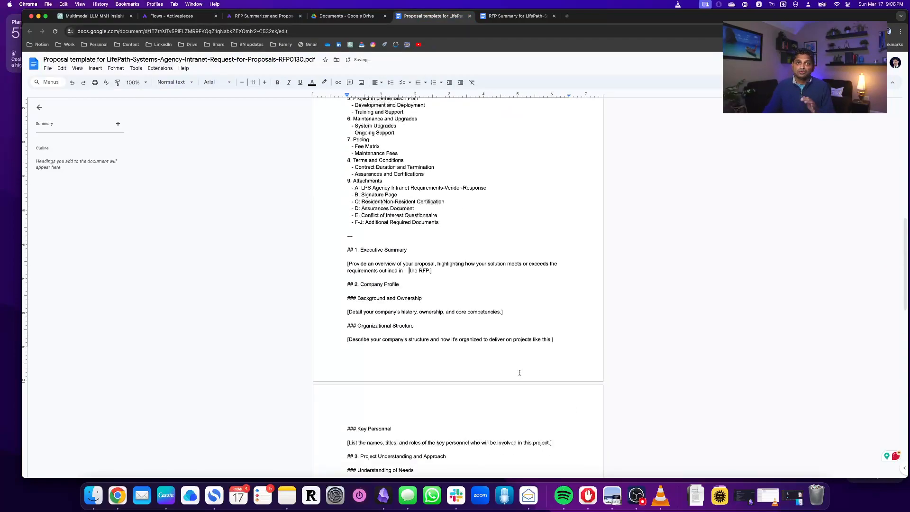
pyautogui.scroll(-3)
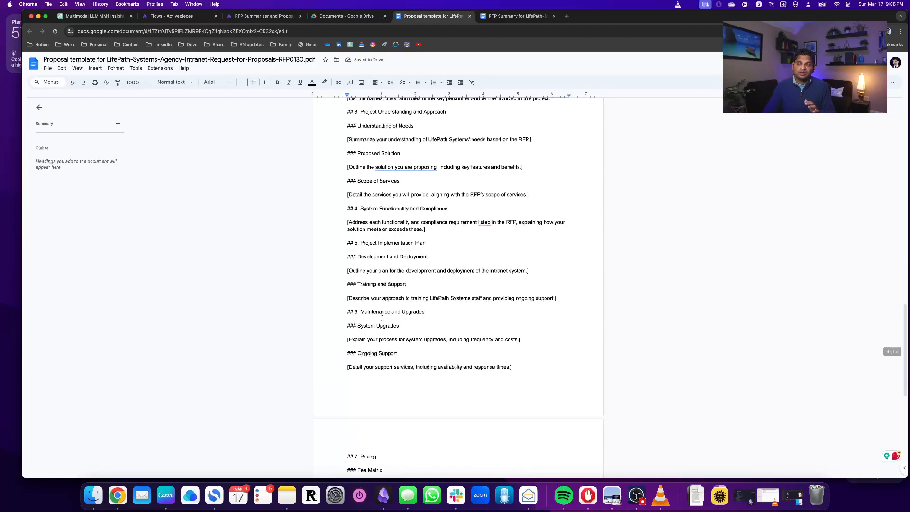